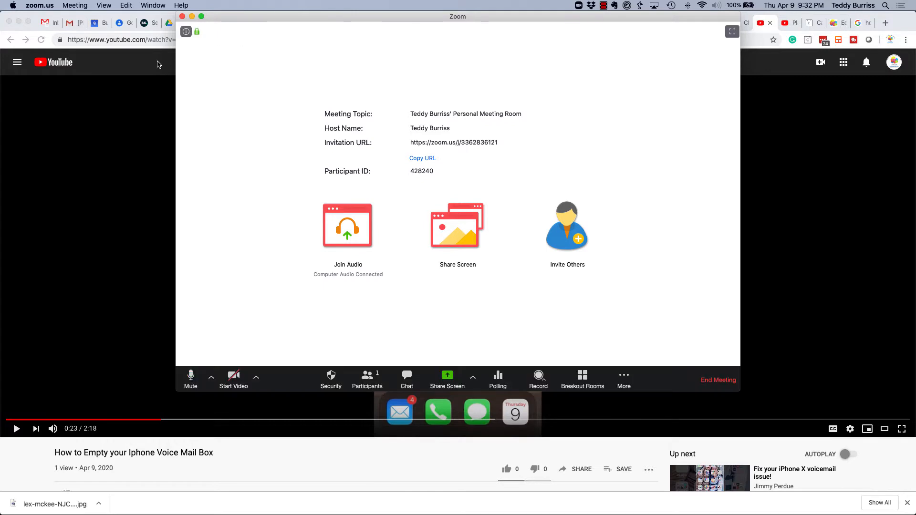
# Step: Review the microphone, speaker and camera choices in the Zoom toolbar without changing them
pyautogui.click(212, 377)
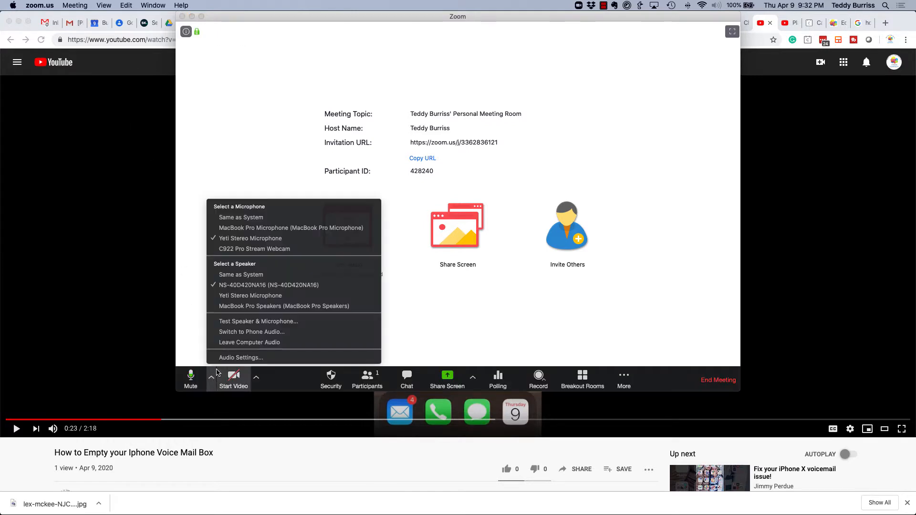
pyautogui.click(256, 378)
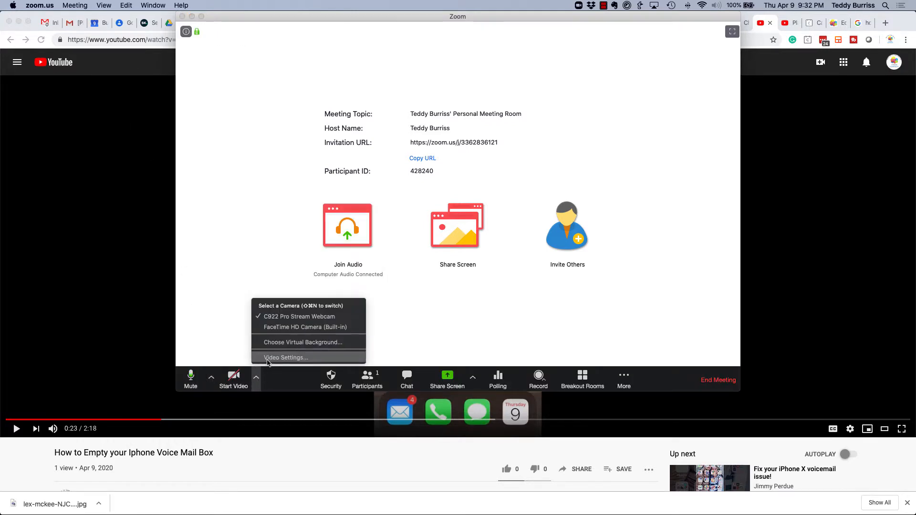
pyautogui.click(249, 171)
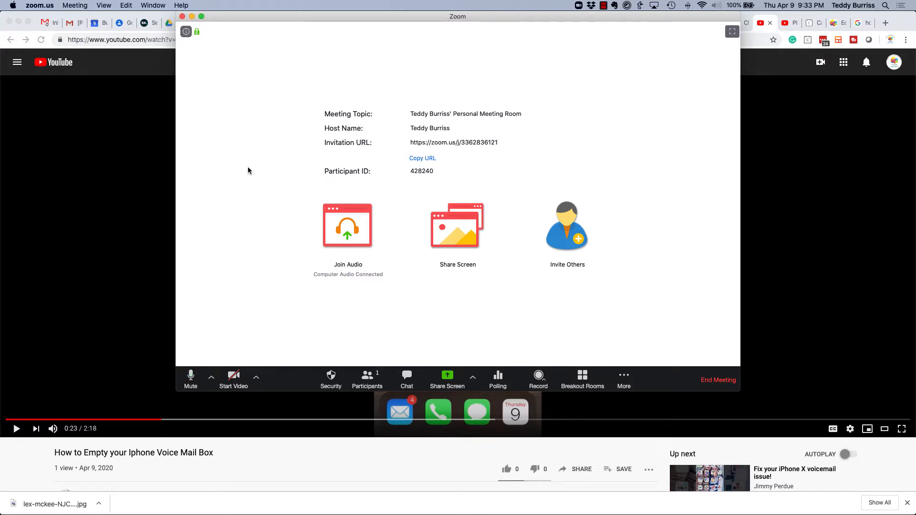
pyautogui.moveTo(298, 192)
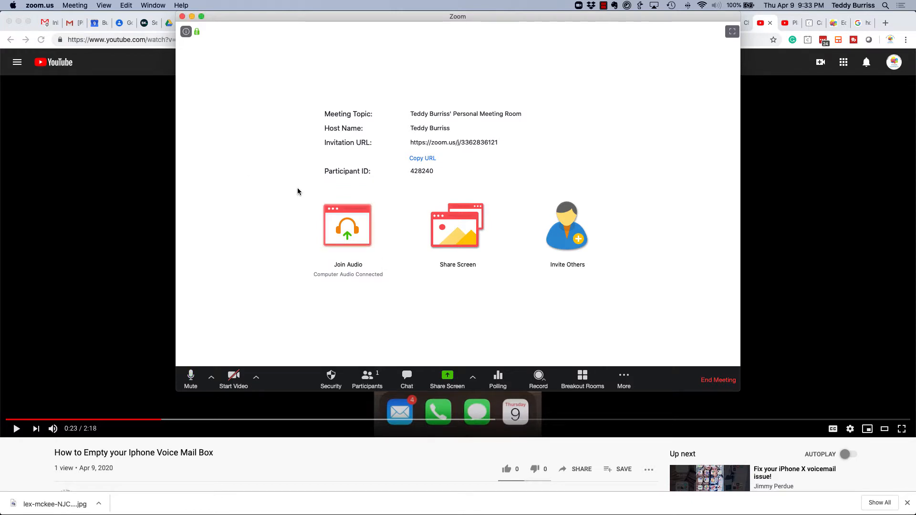
# Step: Start choosing what to share, keeping Desktop 1 with 'Share computer sound' enabled
pyautogui.click(446, 379)
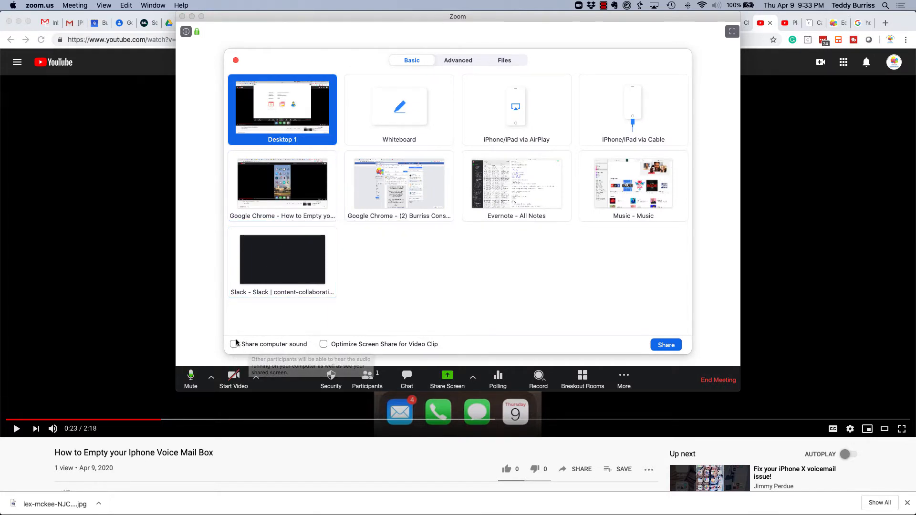
pyautogui.click(234, 345)
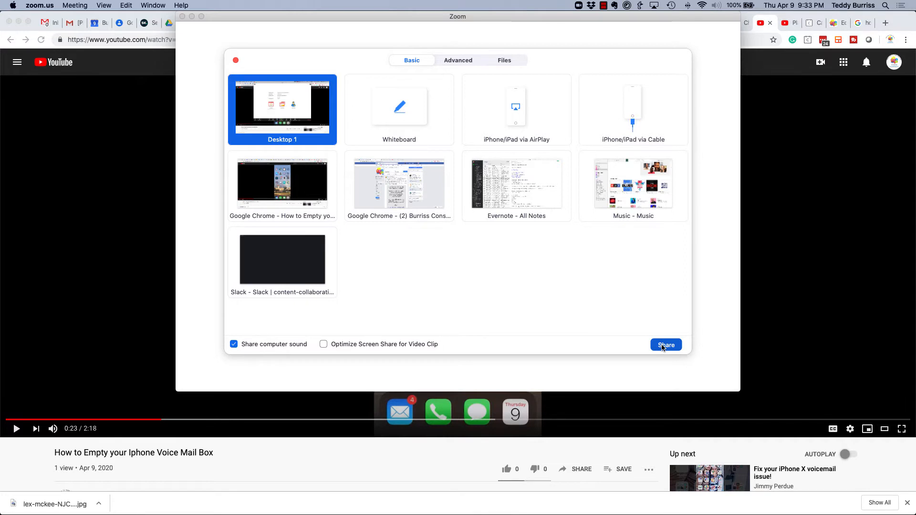
# Step: Share the whole desktop with sound, then pause the YouTube voicemail video at 0:35
pyautogui.click(666, 345)
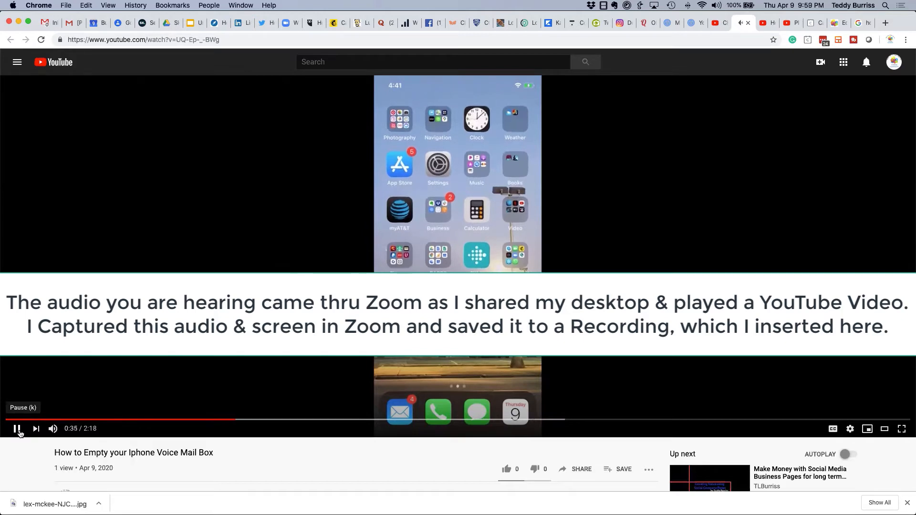
pyautogui.click(289, 23)
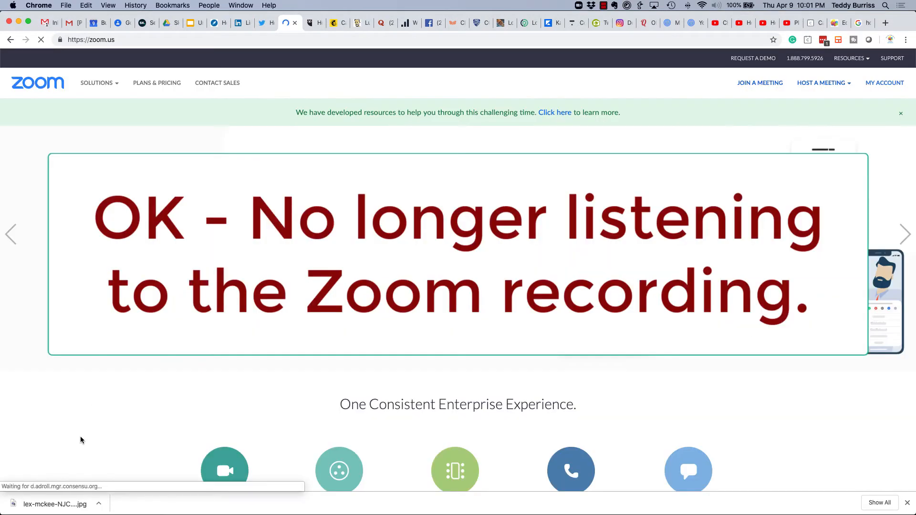